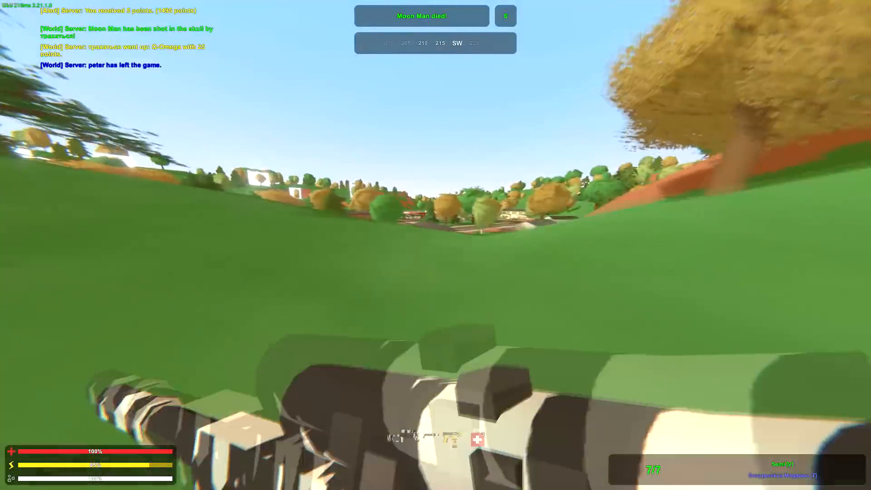
pyautogui.moveTo(436, 245)
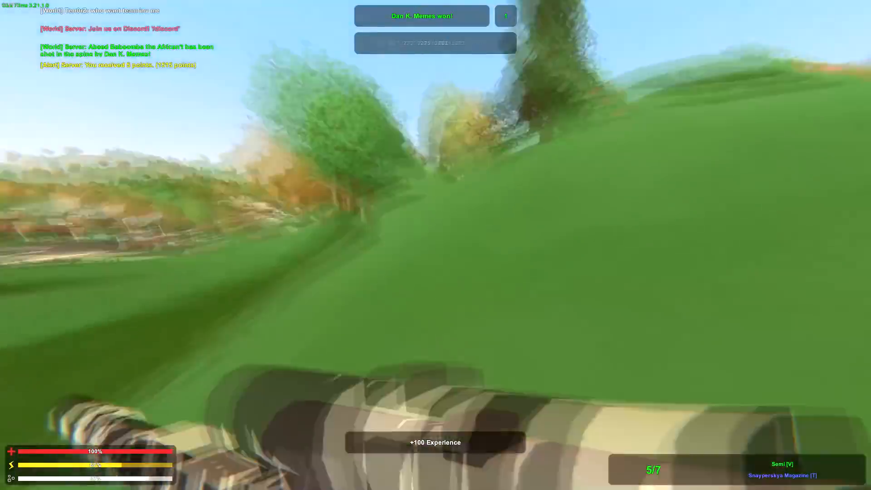
# Toggle the overlay while flying over the grassy hills with the sniper rifle held.
pyautogui.press('shift+tab')
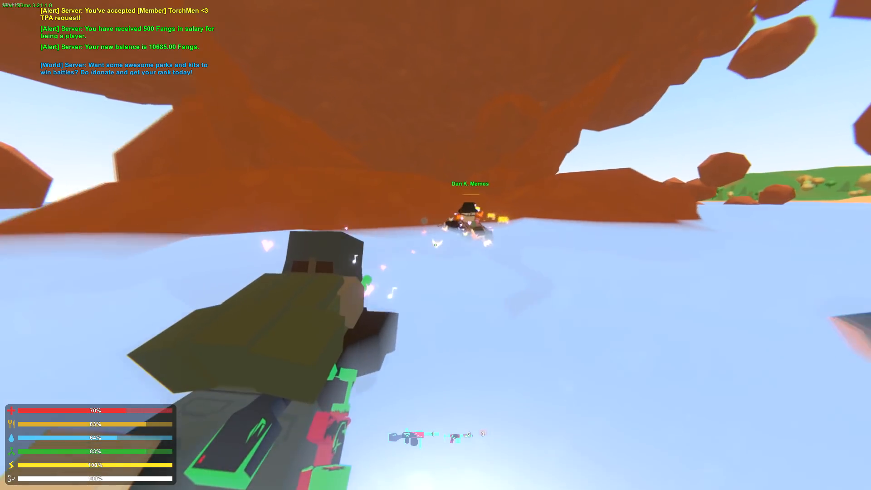
# Place Large Birch Plates under the floating orange base to build toward it.
pyautogui.press('g')
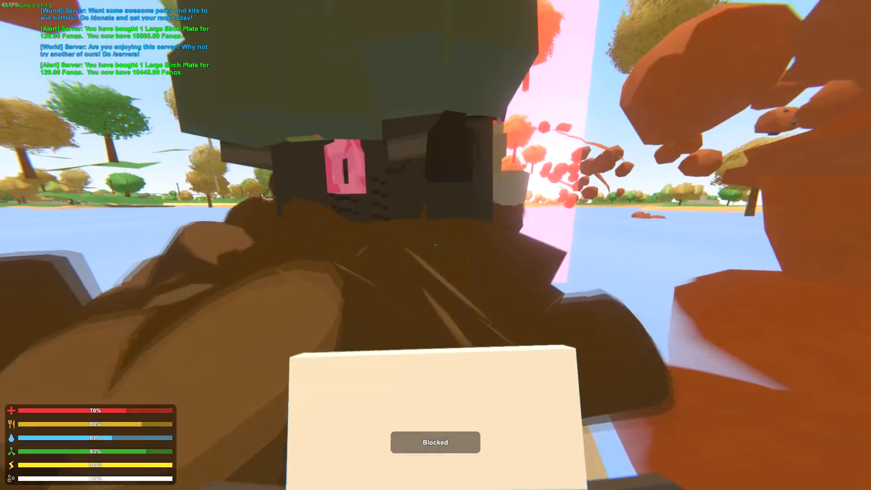
pyautogui.press('g')
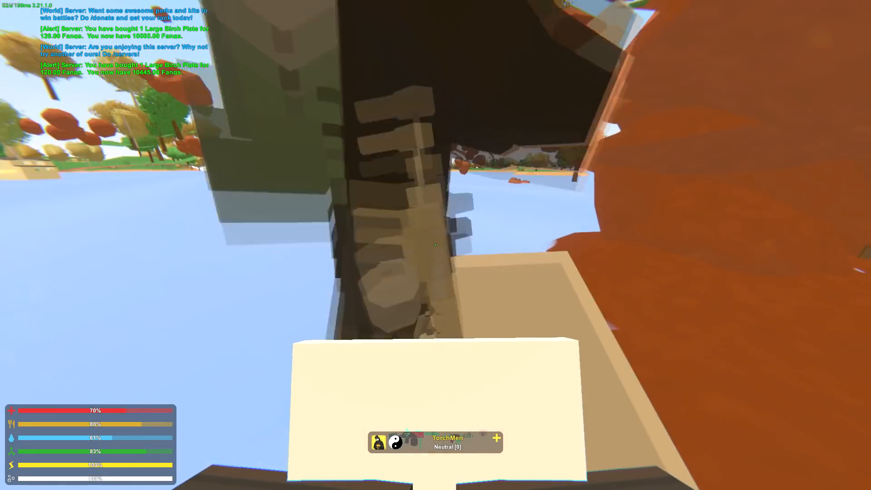
pyautogui.press('g')
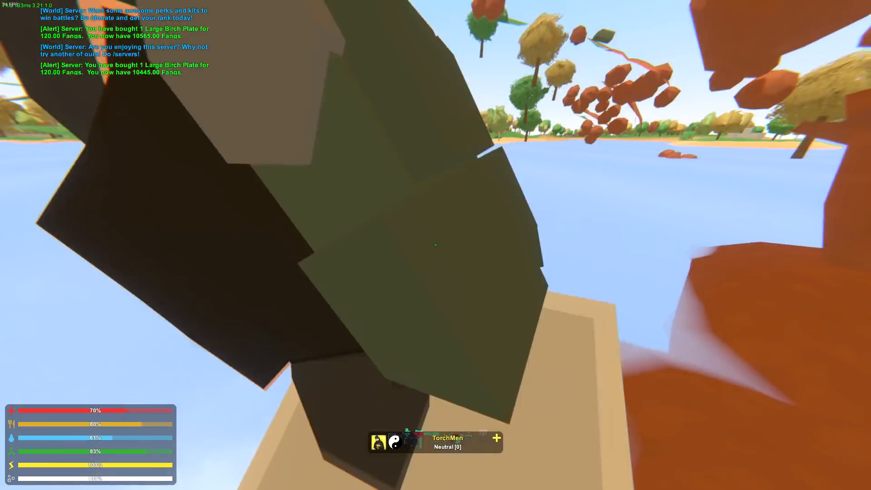
pyautogui.moveTo(435, 245)
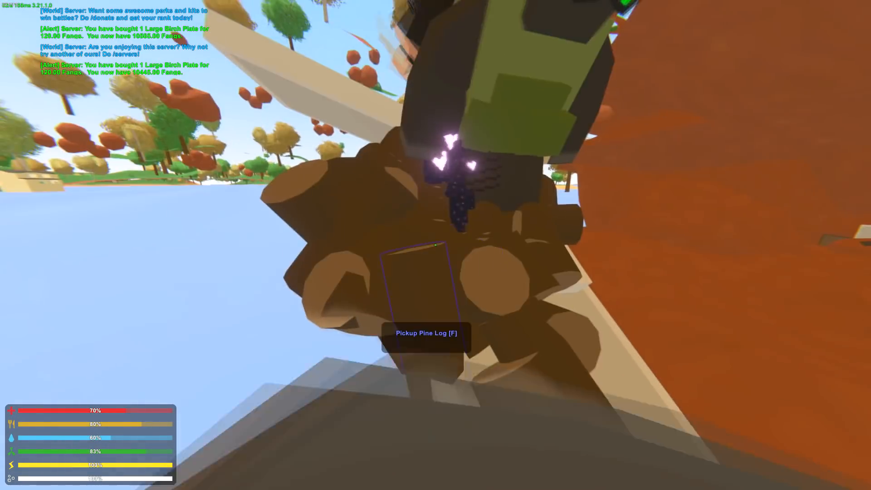
# Pick up pine logs from the pile and place a plate beside it.
pyautogui.press('f')
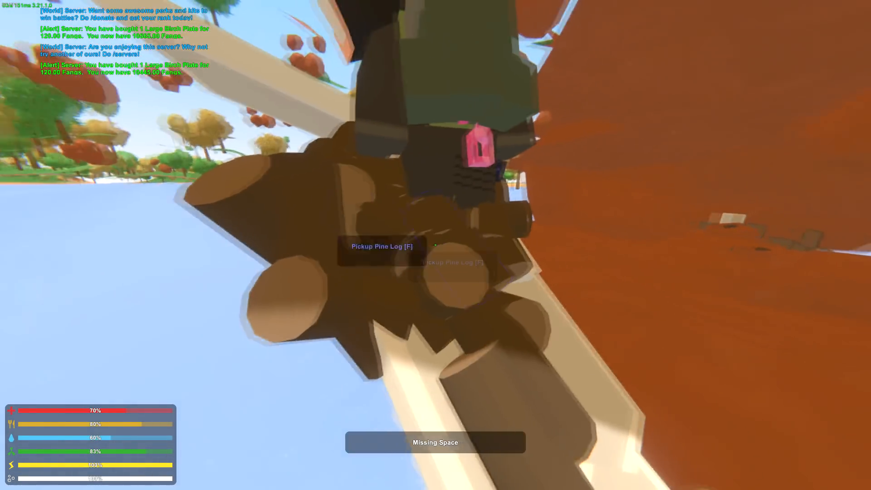
pyautogui.press('y')
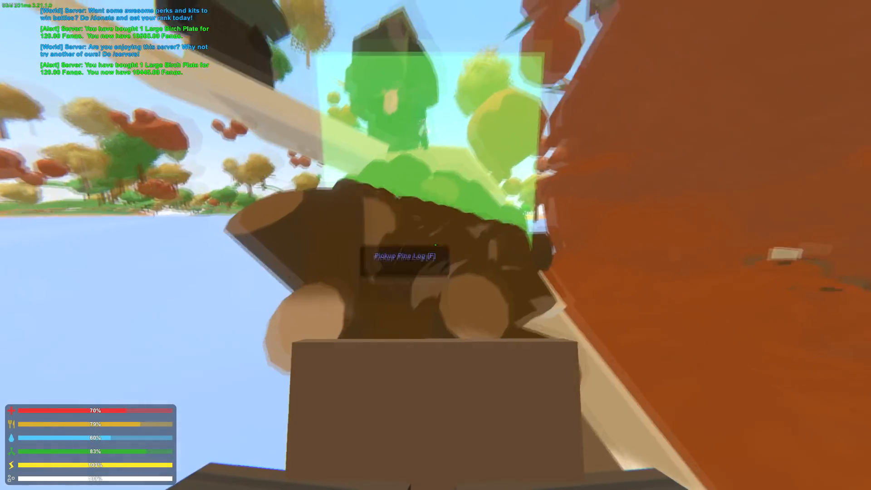
pyautogui.press('f')
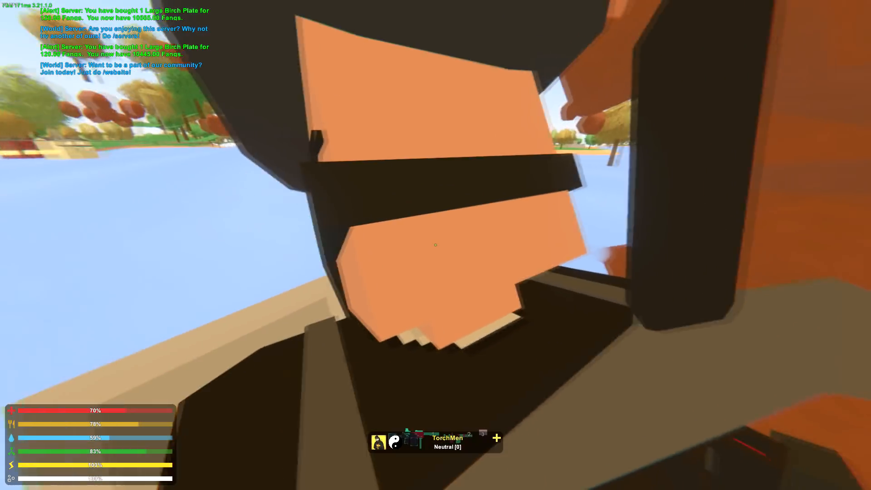
# Equip the Small Pine Plate barricade from the inventory.
pyautogui.press('g')
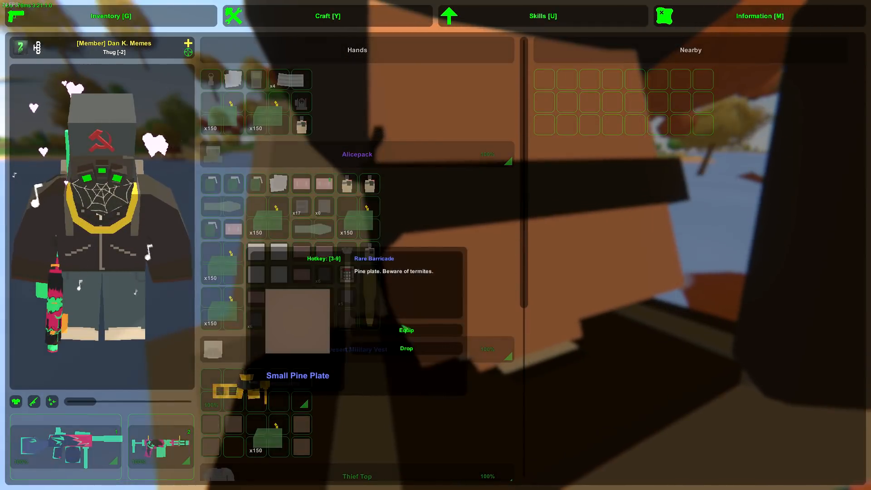
pyautogui.press('g')
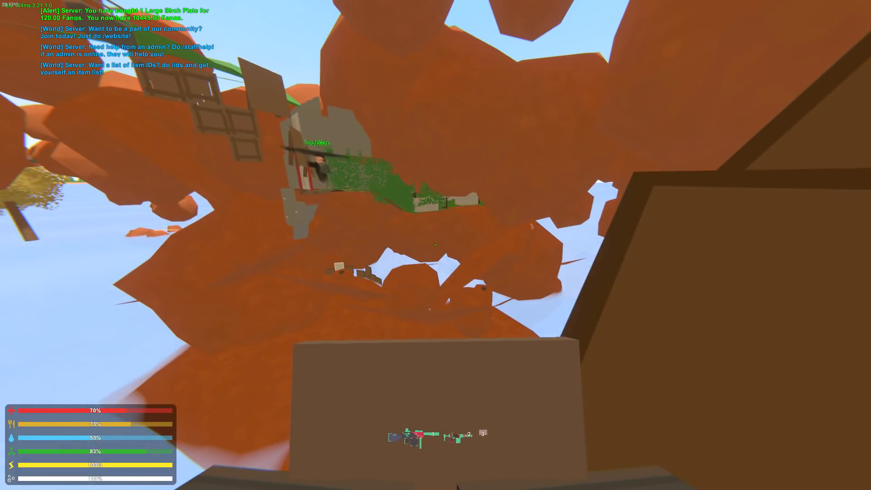
# Send a /tpa teleport request to TorchMen through World chat.
pyautogui.press('enter')
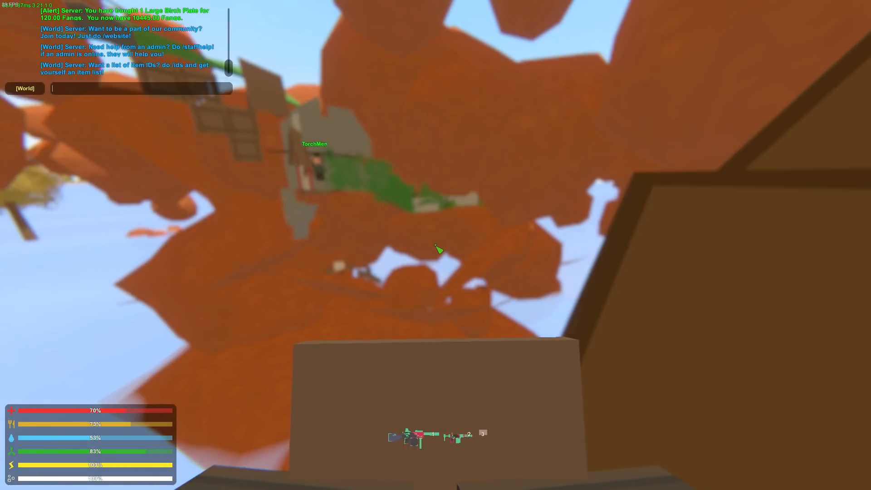
pyautogui.write('/tpa')
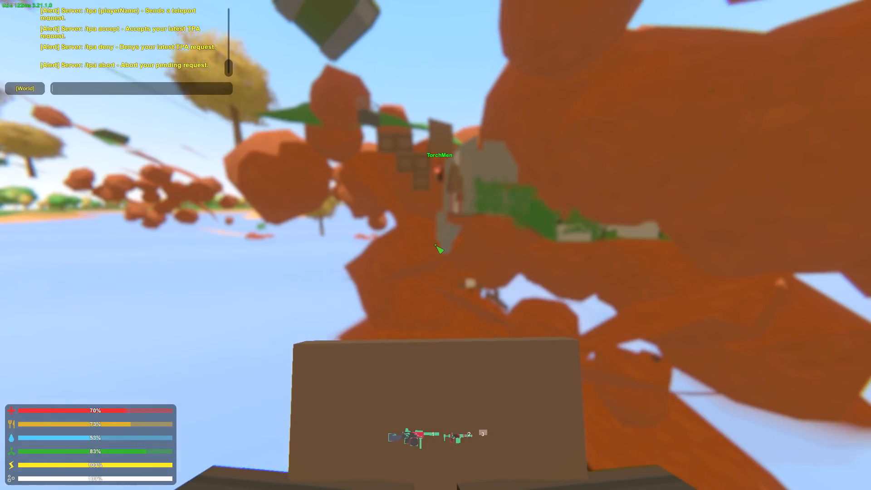
pyautogui.write('/tp')
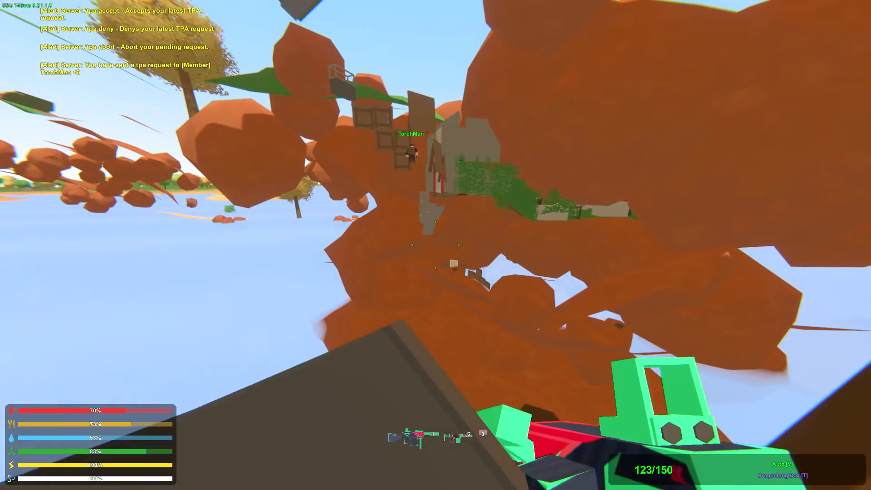
pyautogui.moveTo(435, 244)
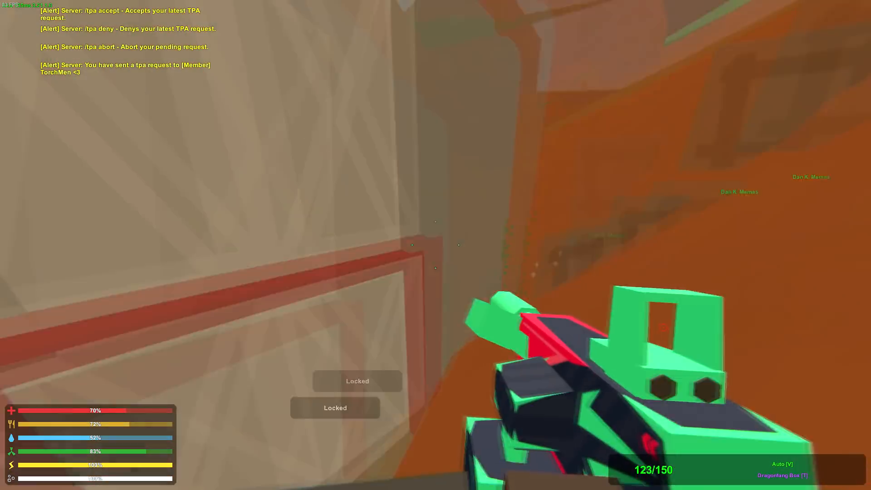
pyautogui.moveTo(435, 244)
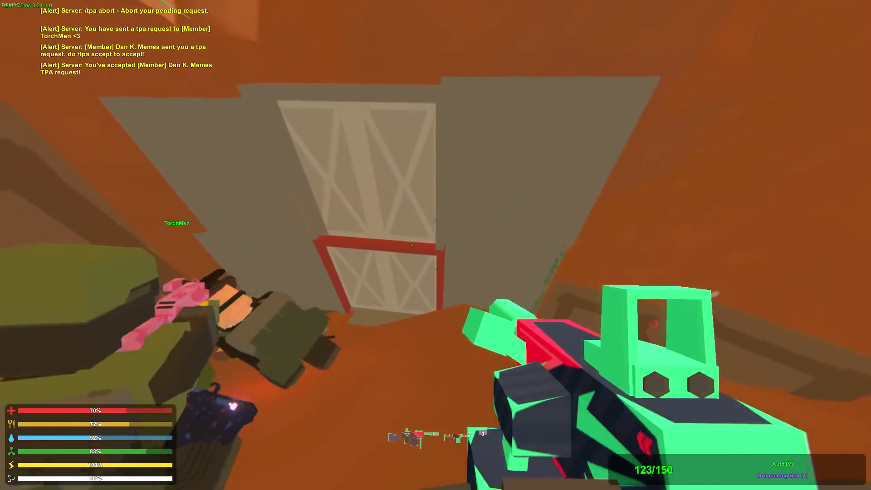
pyautogui.moveTo(435, 245)
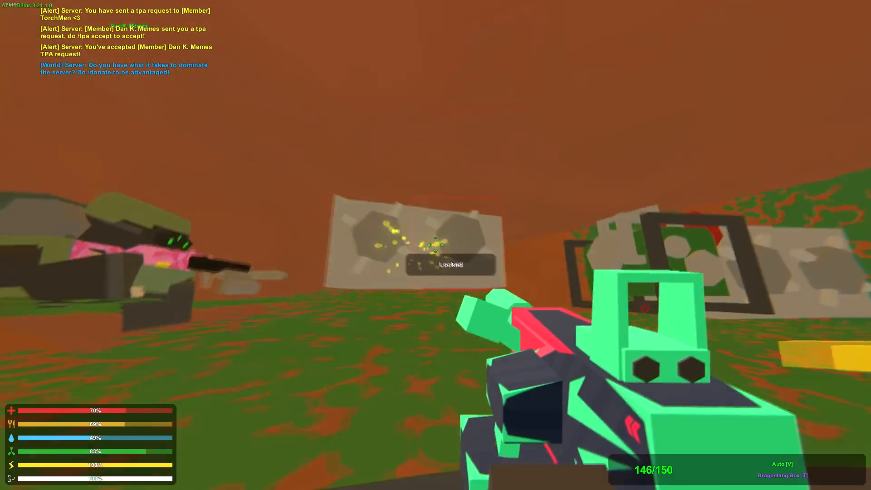
# Fire the Dragonfang rifle at the locked locker inside the base.
pyautogui.click(435, 244)
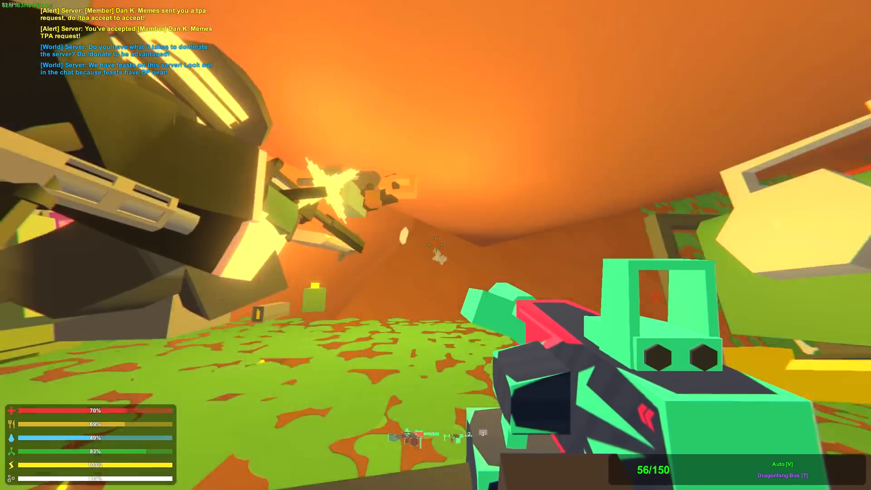
# Check the nearby loot, then shoot the locked locker and reload the rifle.
pyautogui.press('g')
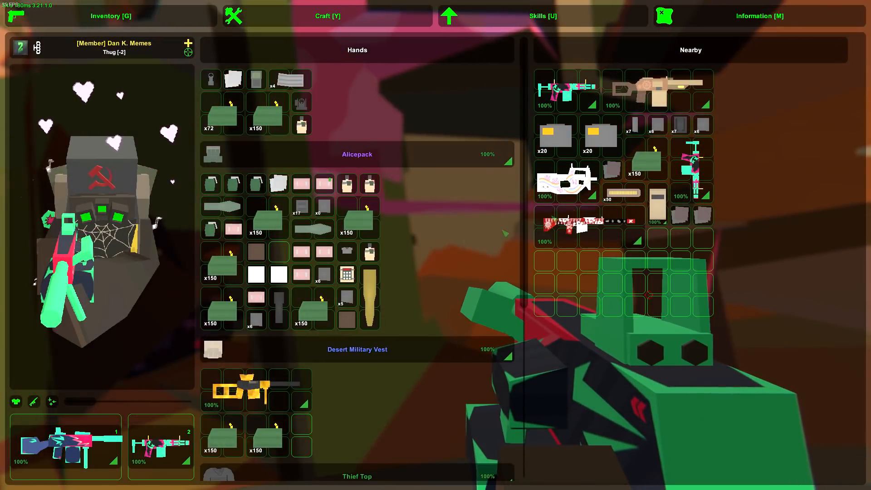
pyautogui.press('g')
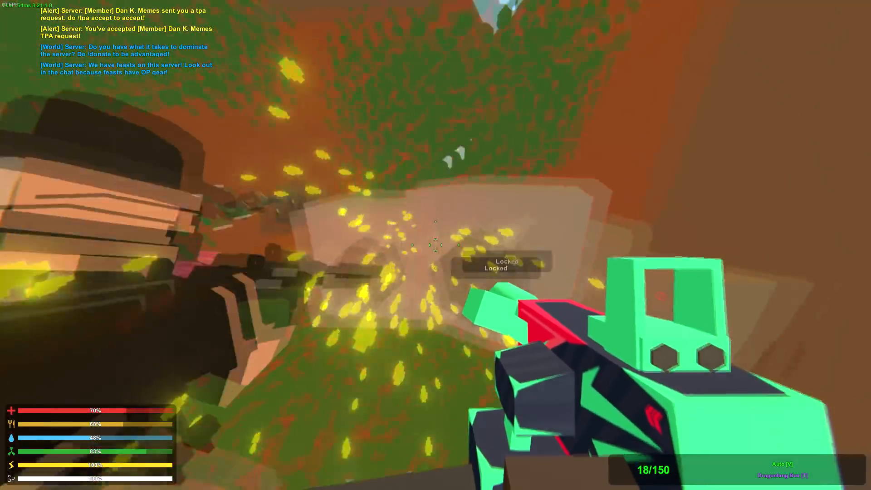
pyautogui.click(436, 245)
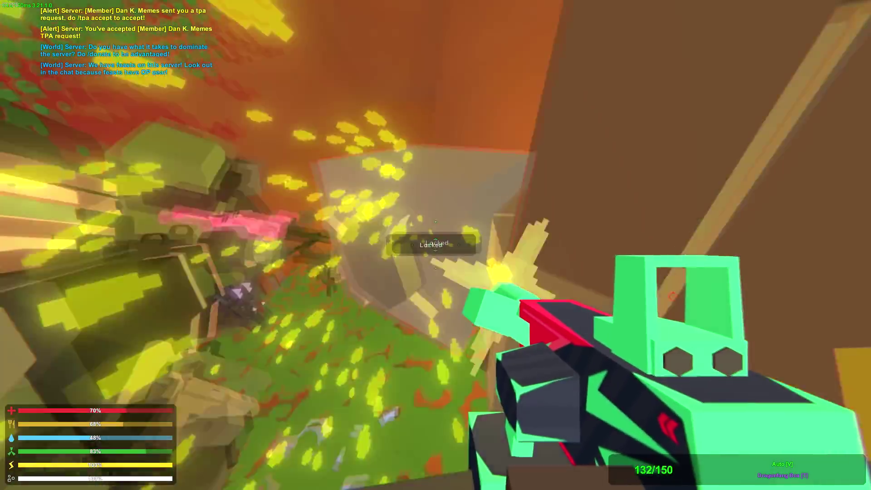
pyautogui.press('g')
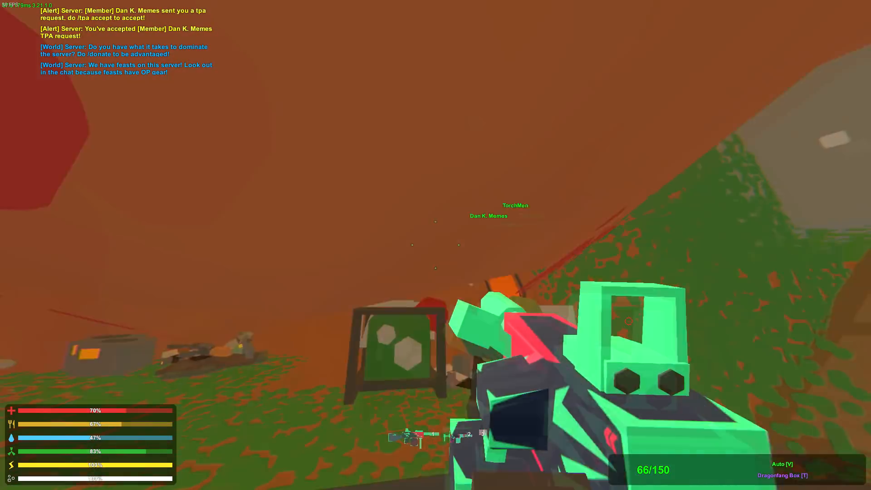
# Fire through more magazines at the remaining locked lockers, reloading between bursts.
pyautogui.click(435, 245)
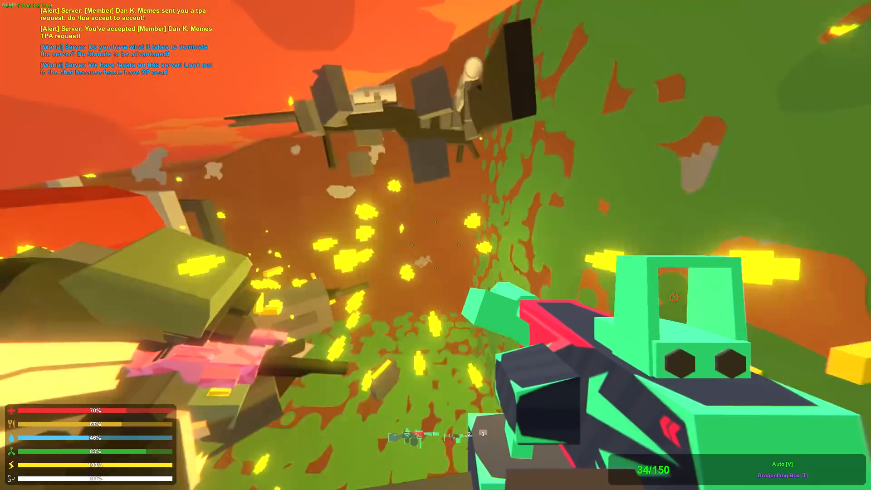
pyautogui.press('g')
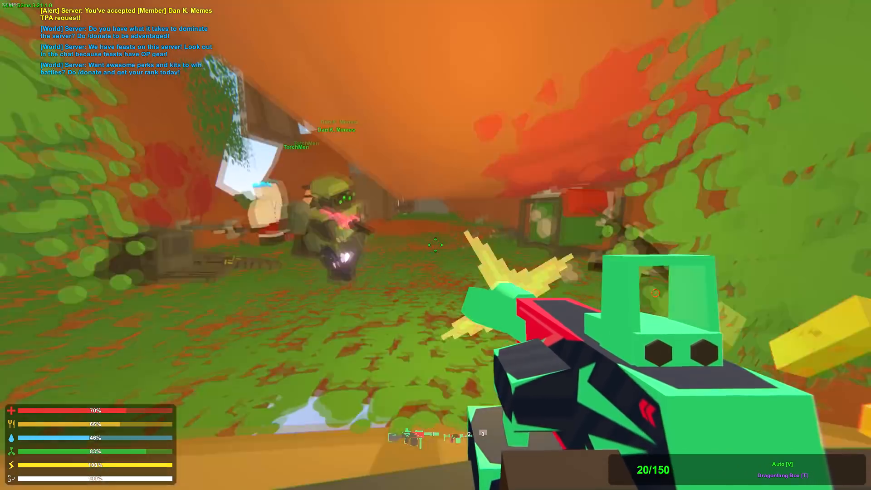
pyautogui.click(435, 245)
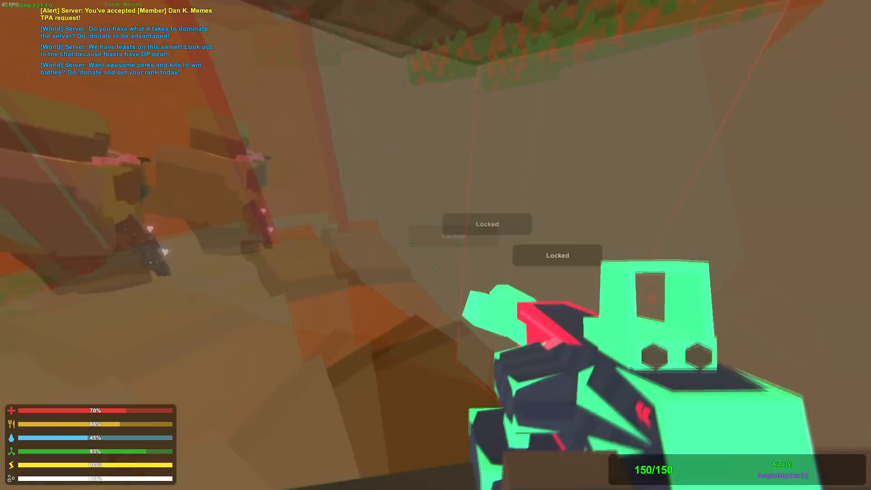
# Reload the rifle, harvest the planter crop and shoot the locked locker to break it.
pyautogui.press('g')
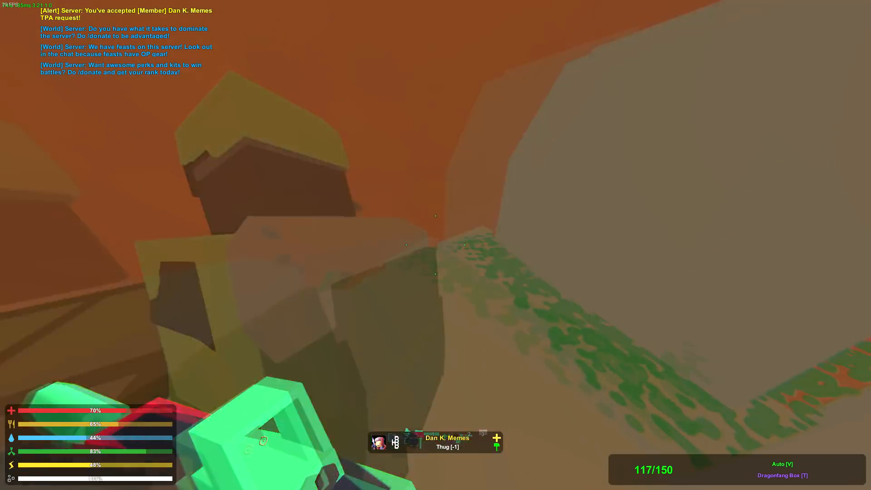
pyautogui.moveTo(436, 245)
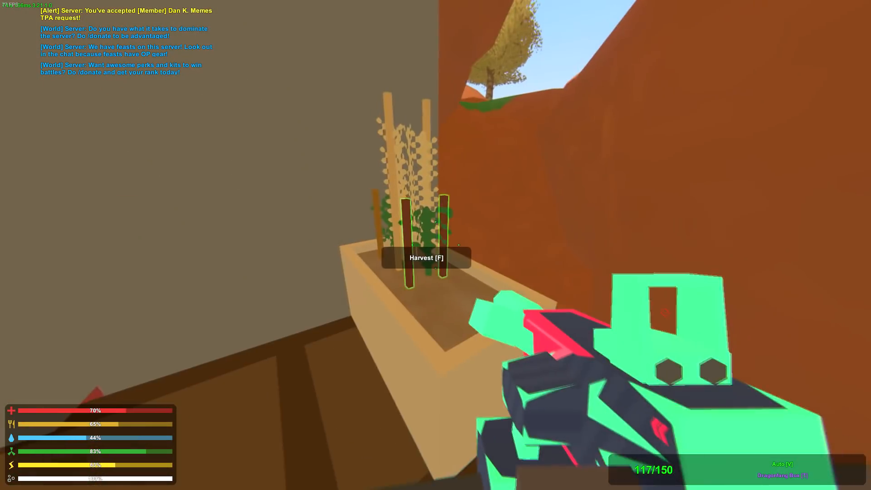
pyautogui.press('f')
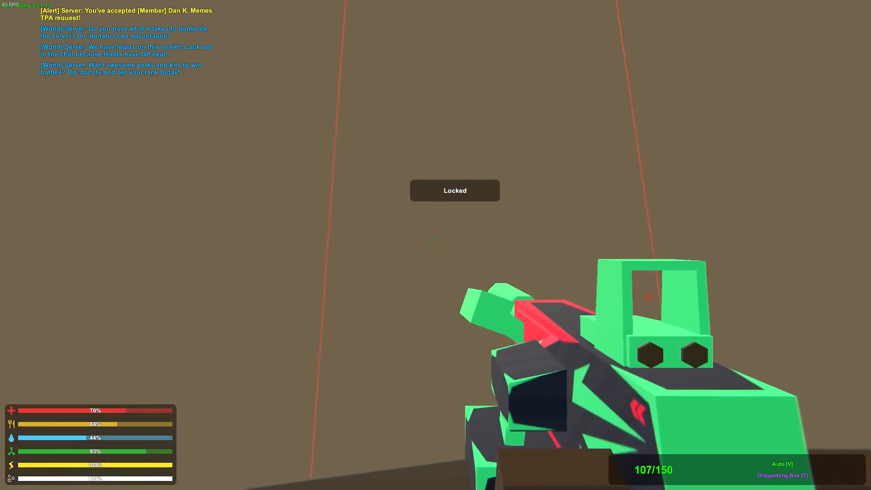
pyautogui.click(435, 245)
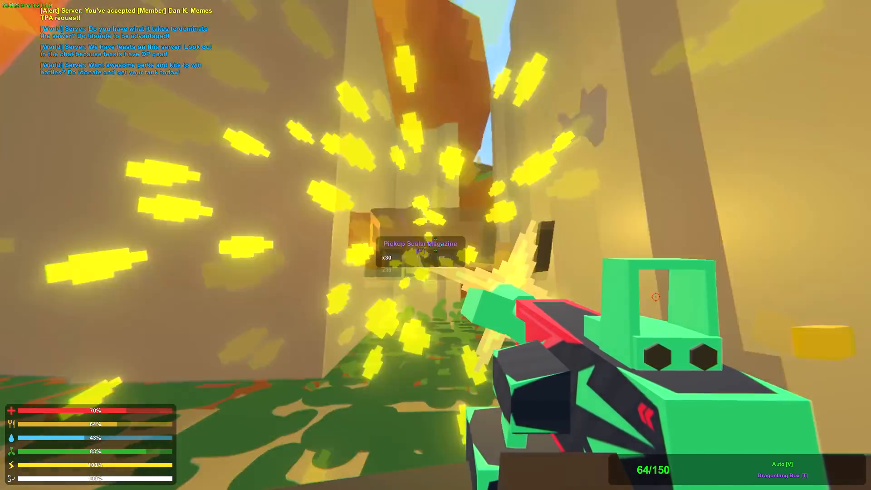
# Collect the dropped rifles, magazines and ammo from the nearby loot into the backpack.
pyautogui.press('g')
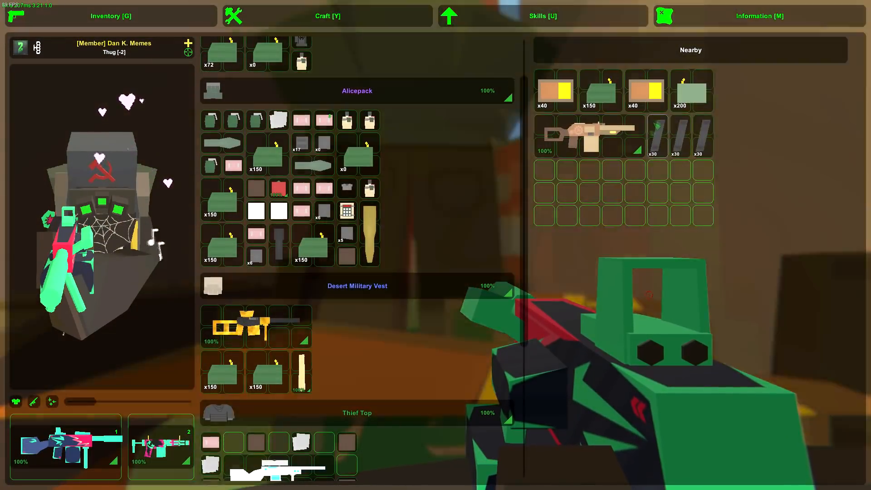
pyautogui.scroll(-3)
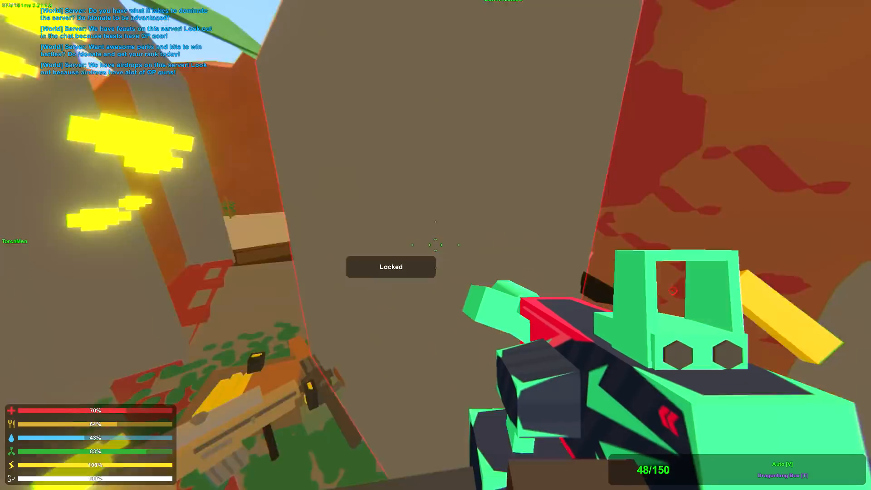
pyautogui.press('g')
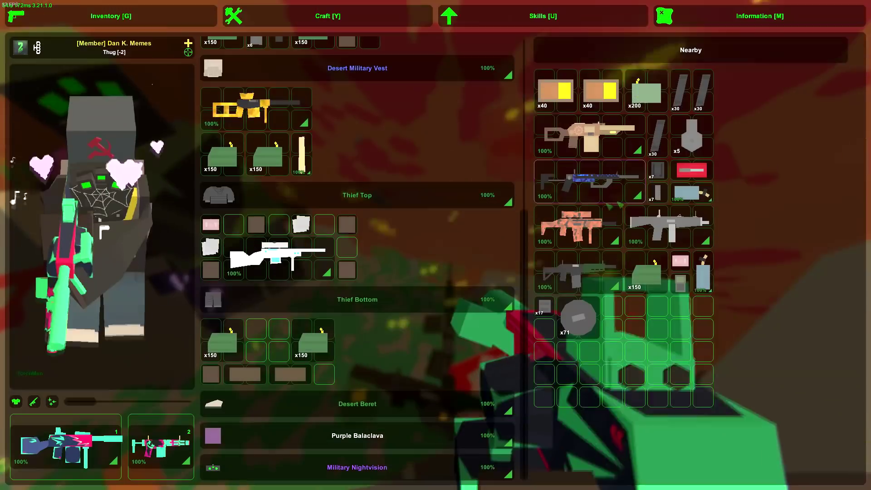
pyautogui.press('g')
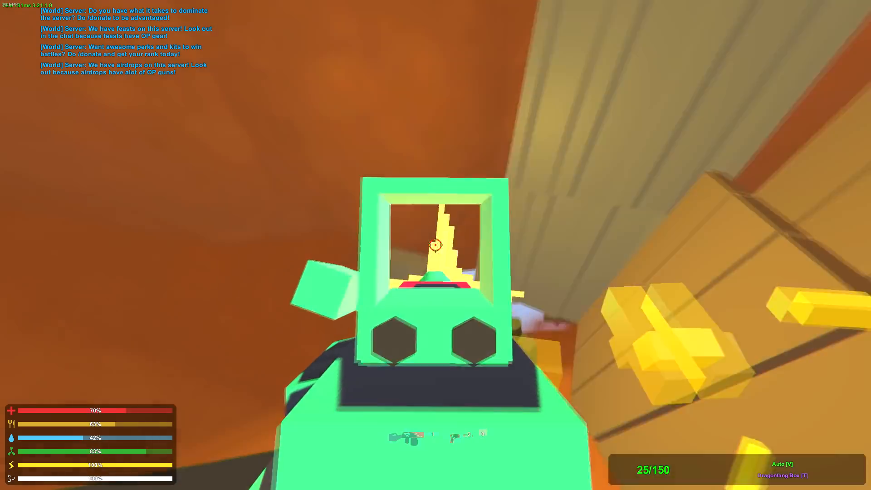
# Empty a fresh rifle magazine into more locked lockers until they burst open.
pyautogui.click(436, 244)
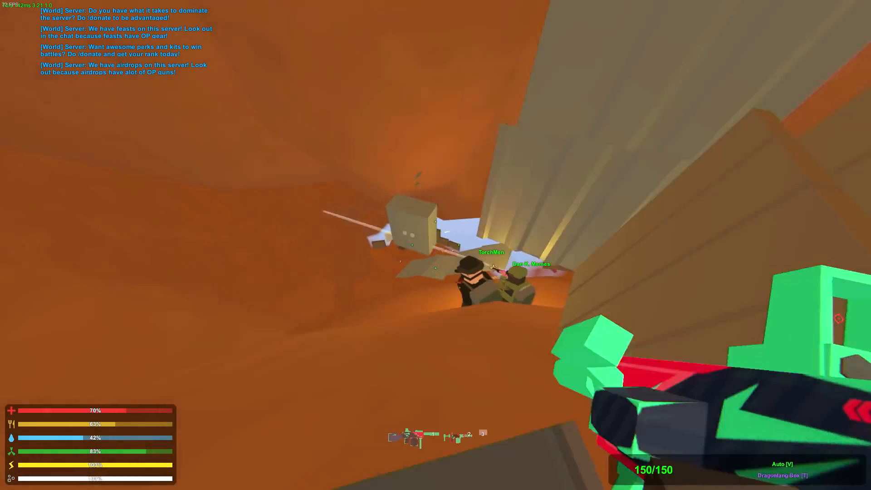
pyautogui.moveTo(435, 245)
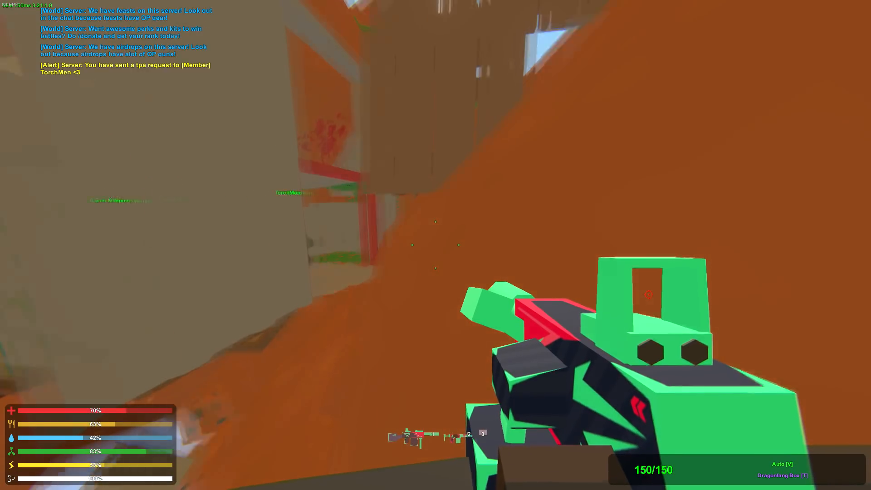
pyautogui.click(435, 228)
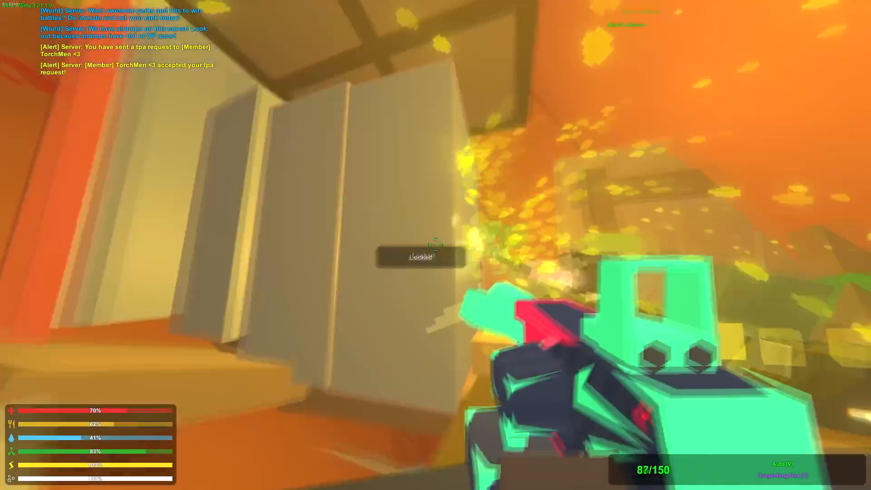
pyautogui.click(436, 245)
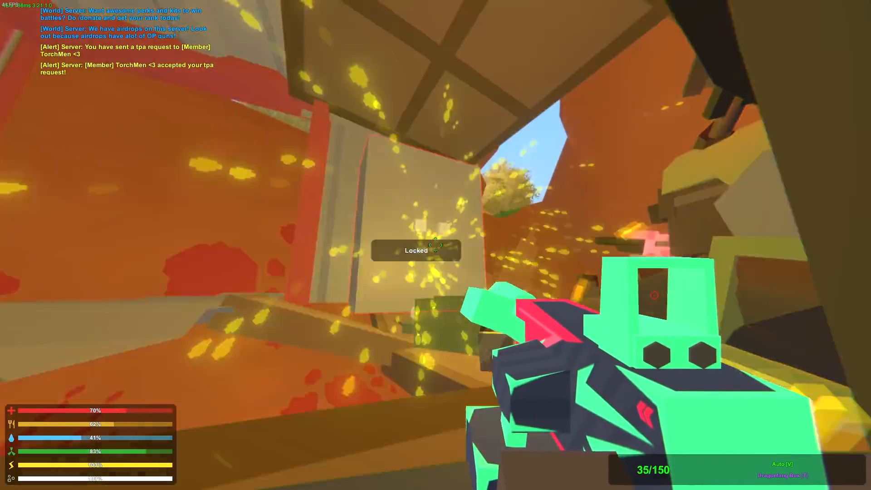
pyautogui.click(435, 244)
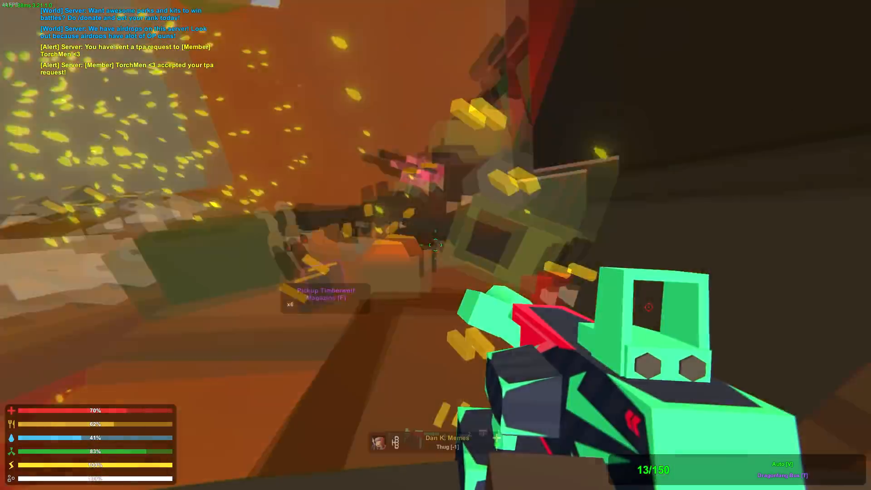
# Take the dropped guns and supplies from the nearby loot into the inventory.
pyautogui.press('g')
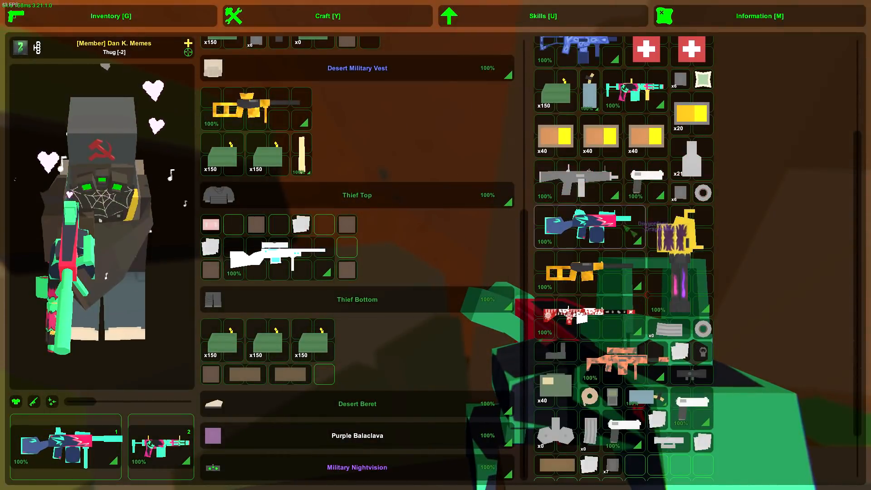
pyautogui.scroll(3)
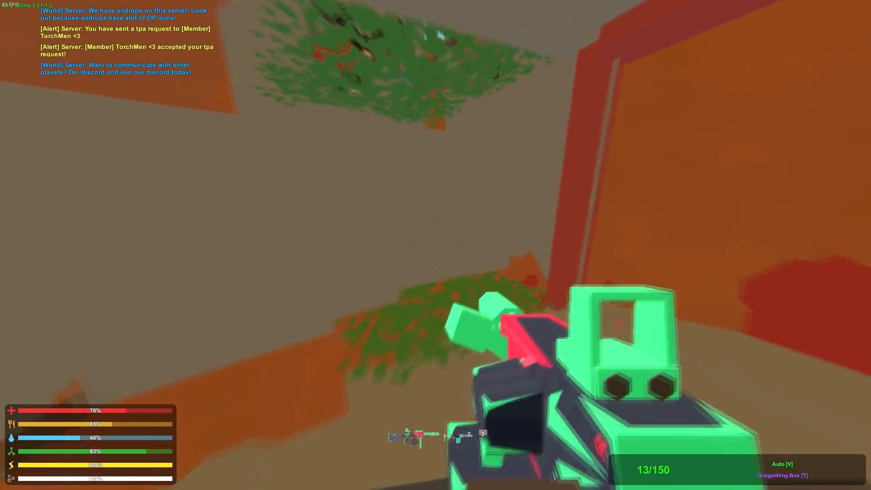
# Shoot the next locked locker, reloading the nearly empty rifle.
pyautogui.click(435, 245)
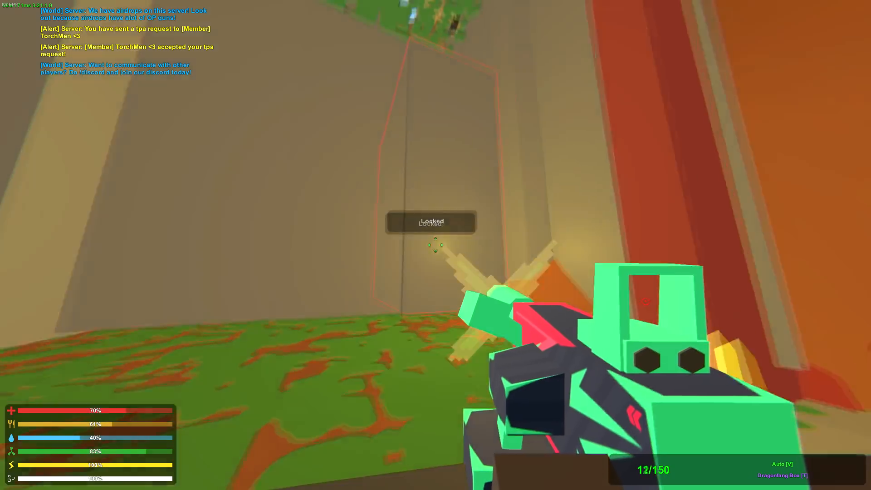
pyautogui.press('r')
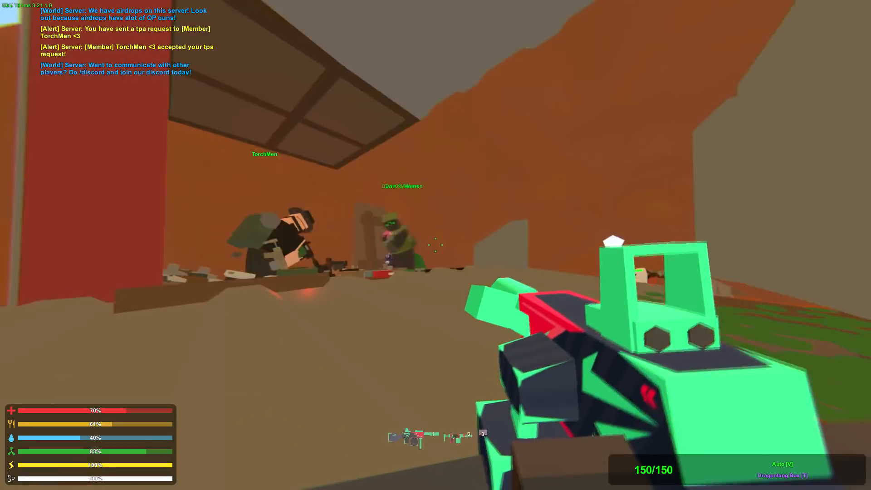
pyautogui.click(435, 245)
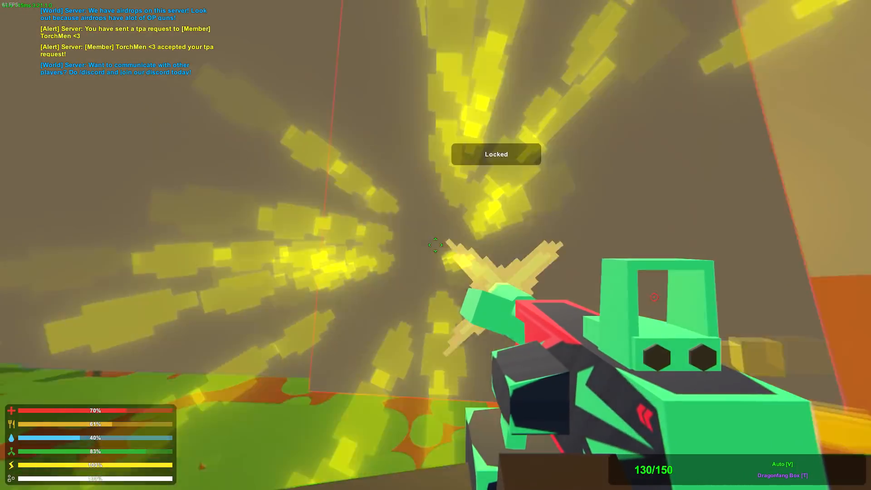
pyautogui.click(436, 245)
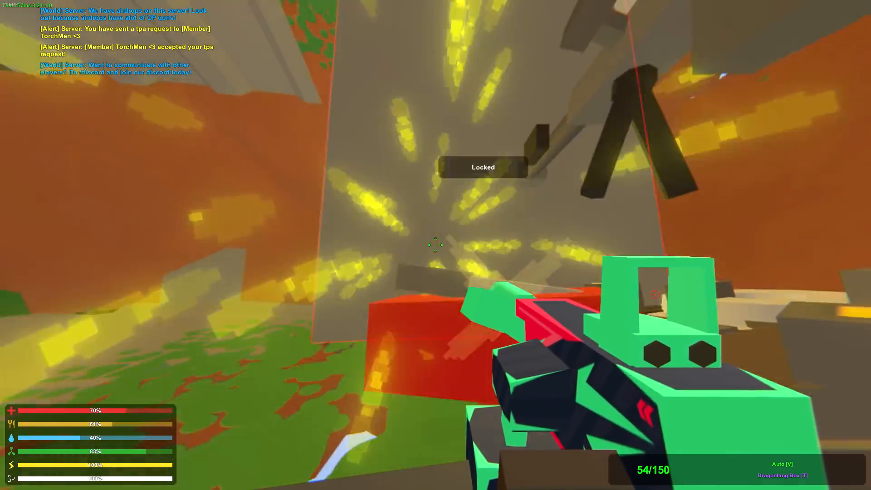
# Empty another magazine into another locked locker, leaving a large pile of dropped gear.
pyautogui.click(435, 245)
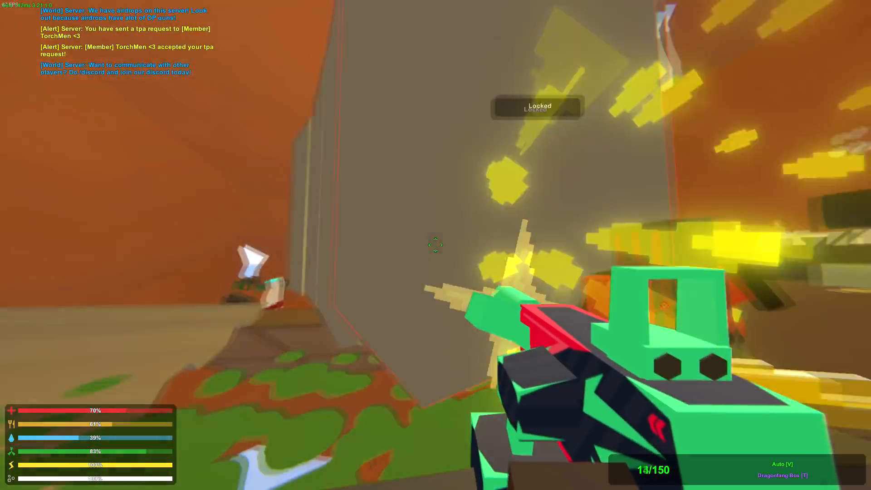
pyautogui.press('g')
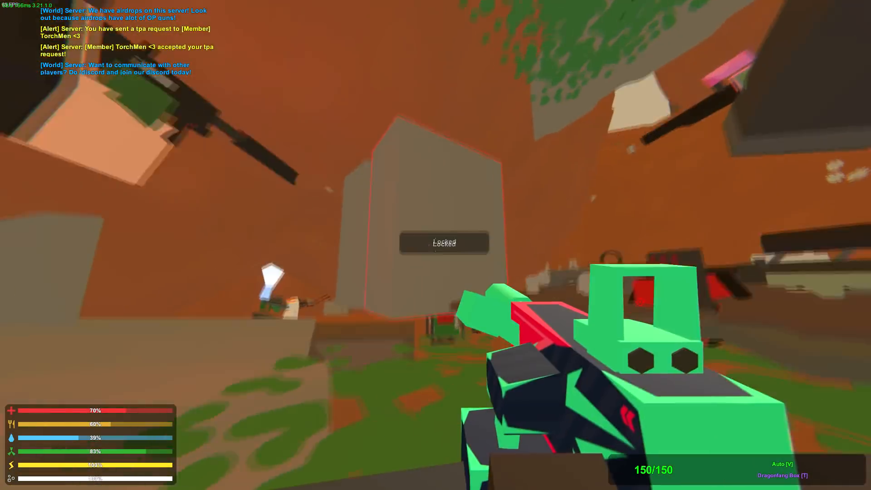
pyautogui.click(435, 244)
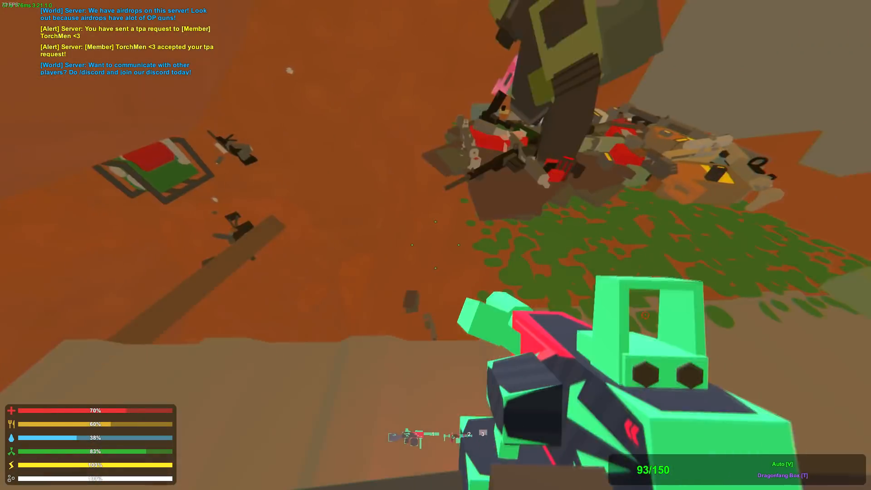
# Grab more items from the dropped pile into the inventory.
pyautogui.press('g')
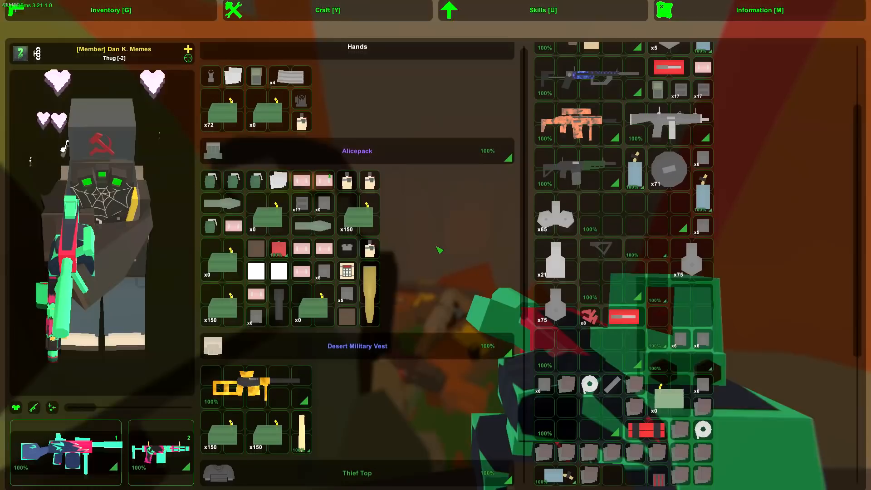
pyautogui.press('g')
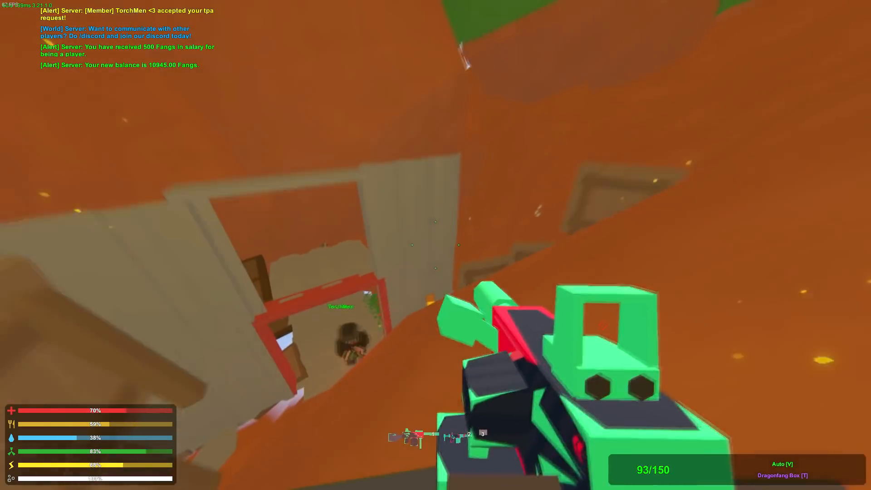
pyautogui.moveTo(435, 244)
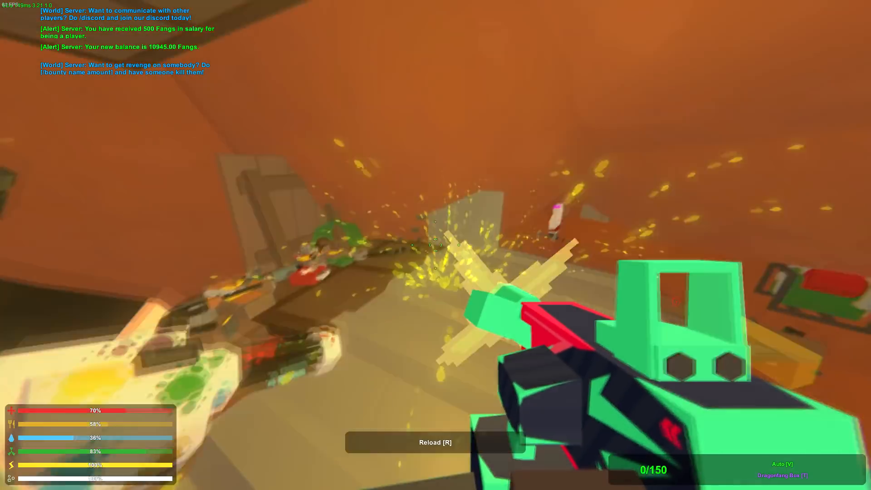
# Reload the empty weapon before leaving the base and flying off with TorchMen.
pyautogui.press('r')
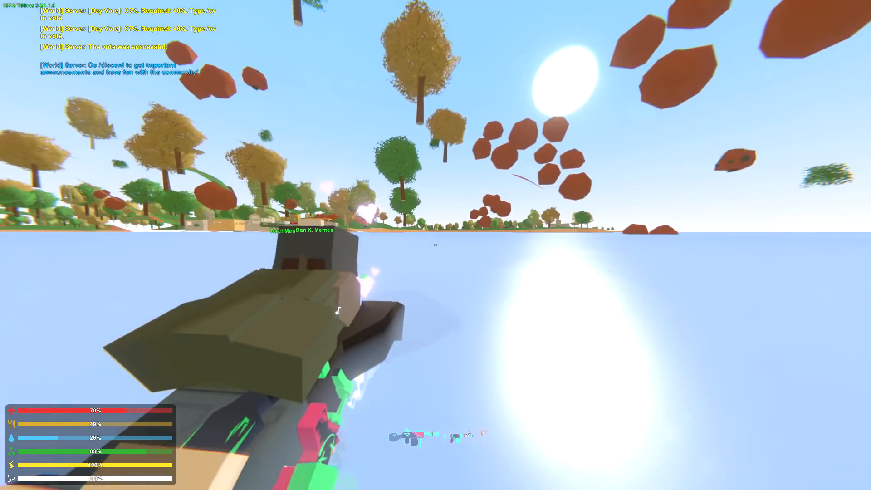
pyautogui.moveTo(435, 244)
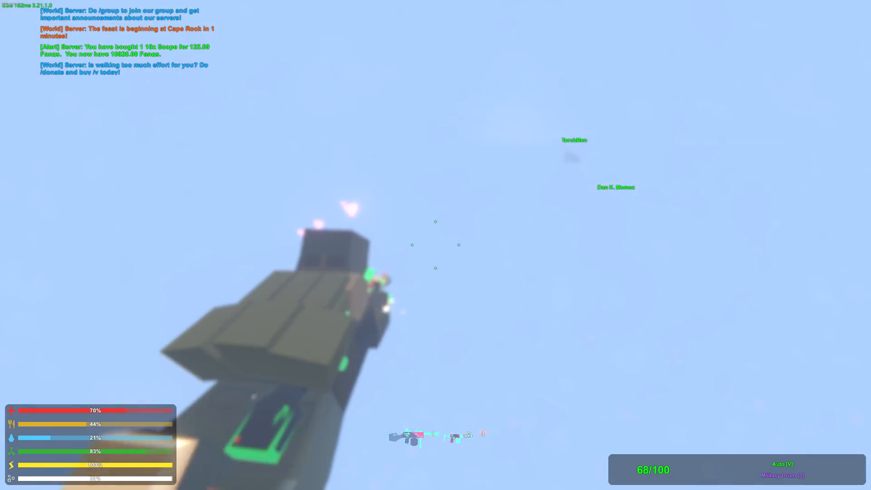
pyautogui.moveTo(435, 245)
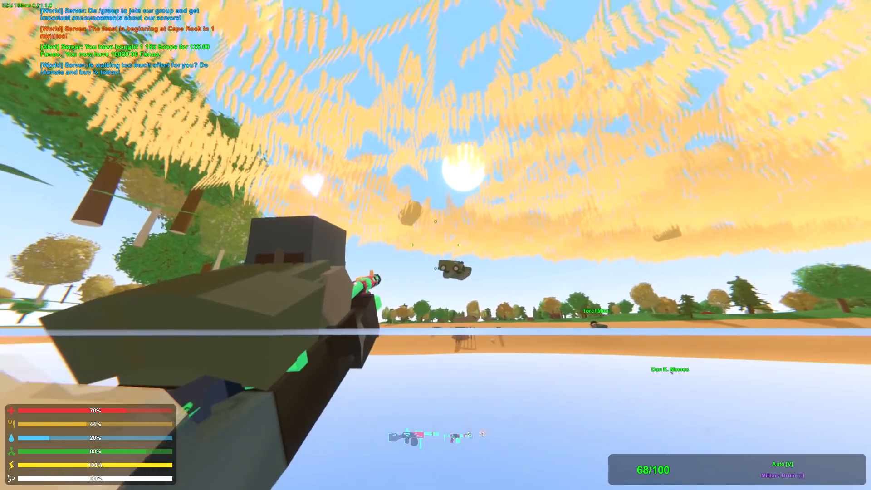
pyautogui.moveTo(436, 245)
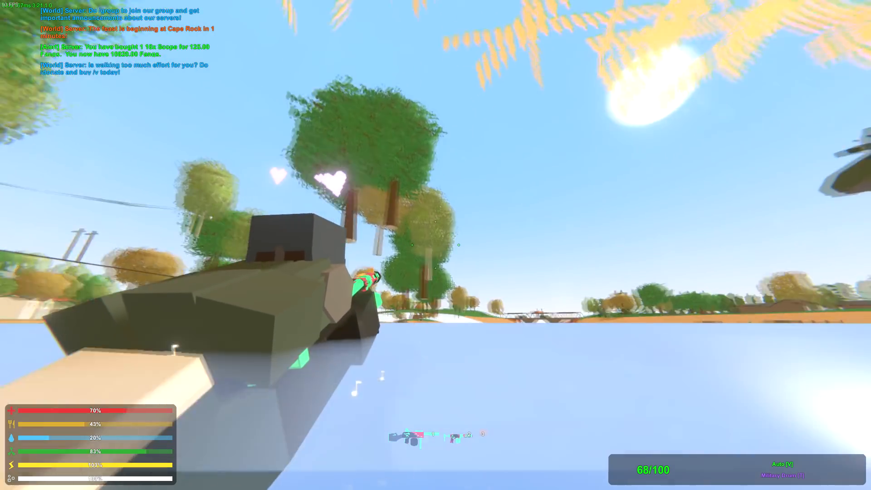
pyautogui.moveTo(435, 244)
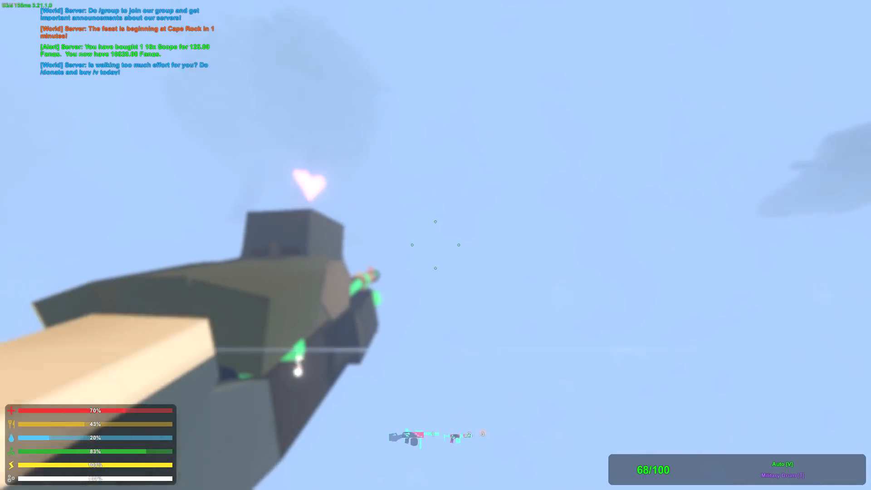